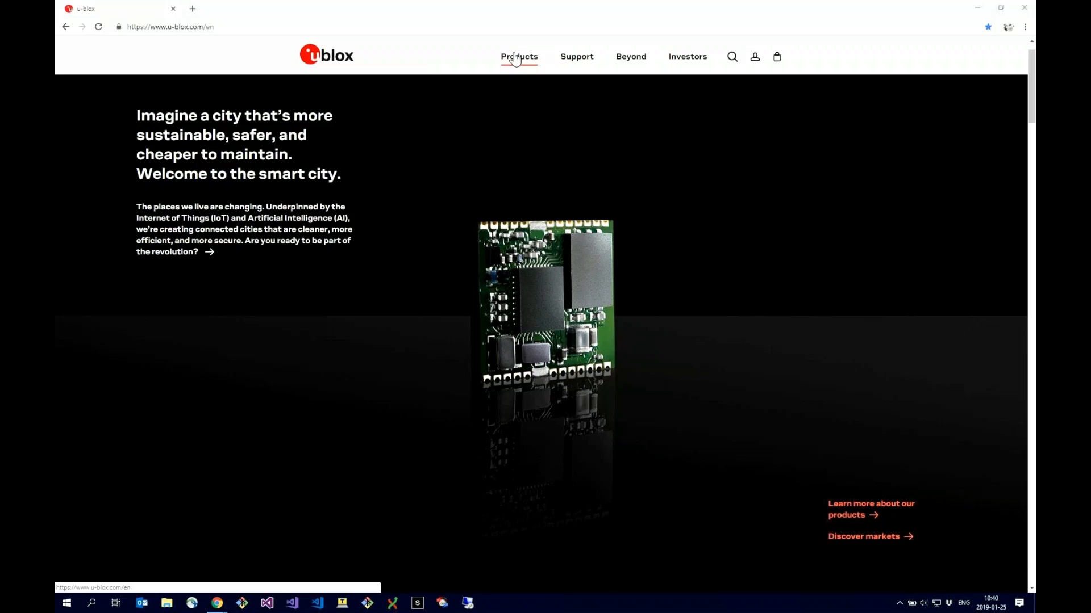
pyautogui.moveTo(576, 57)
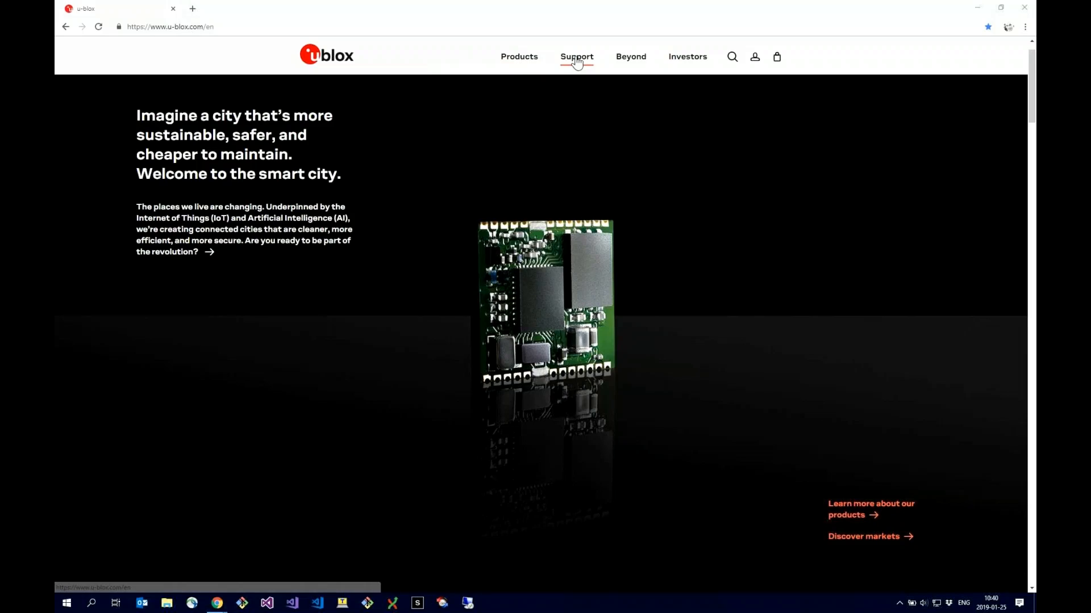
# - Browse Support > Evaluation kits to the EVK-W262U product page and scroll through it
pyautogui.click(577, 56)
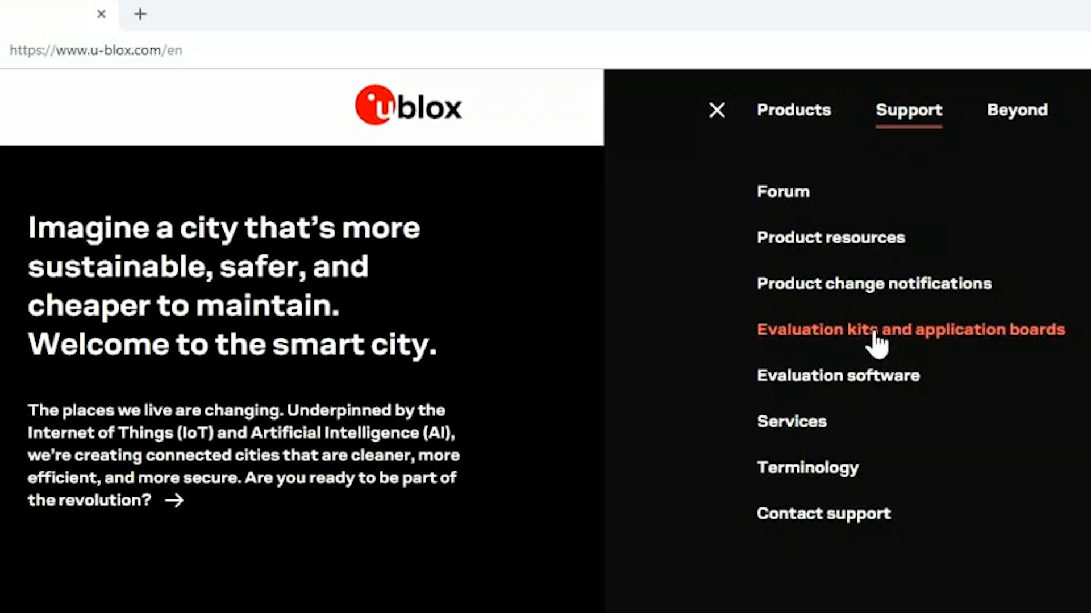
pyautogui.click(909, 329)
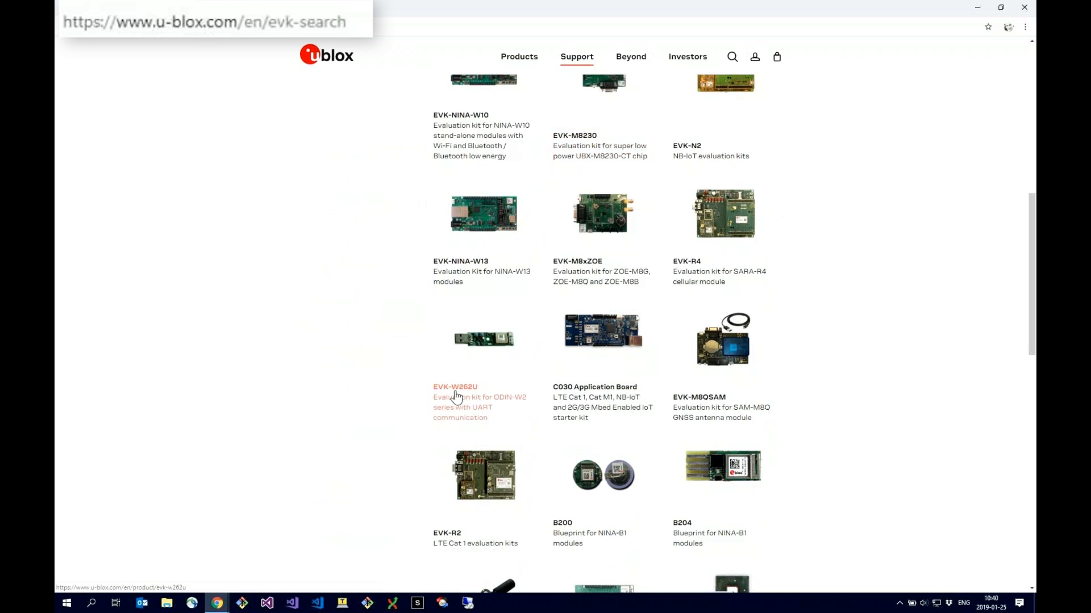
pyautogui.click(455, 387)
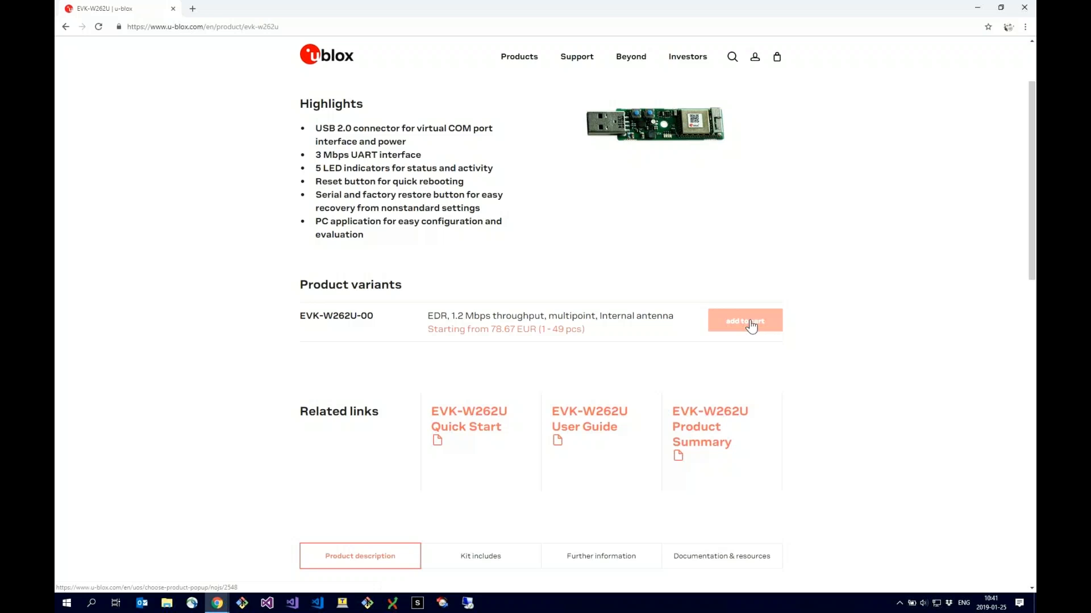
pyautogui.scroll(-3)
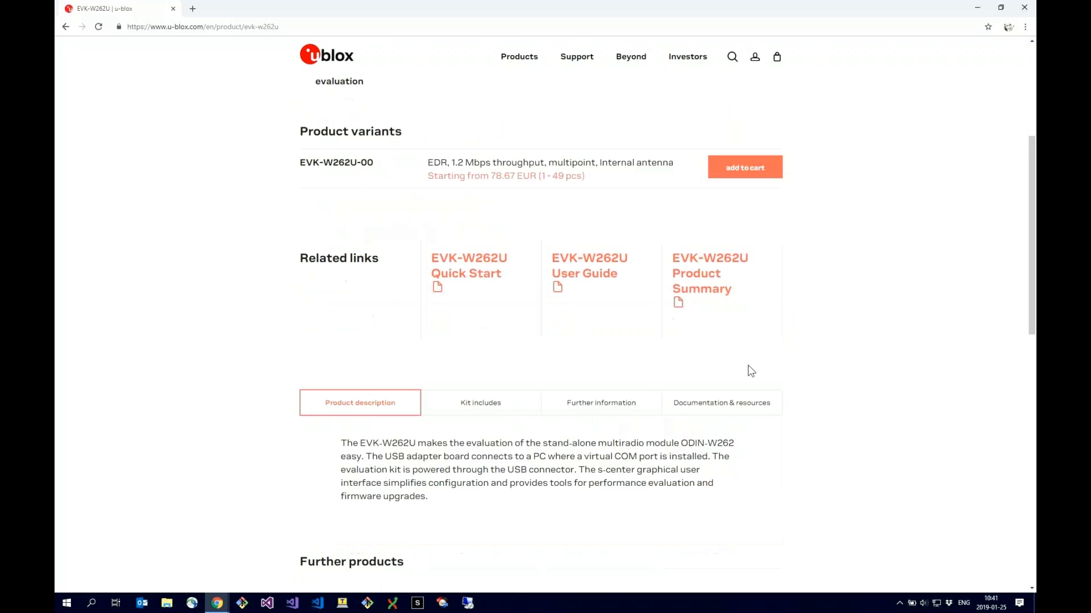
# - Download and run the s-center setup v4.7.1 from the Evaluation software page
pyautogui.click(721, 403)
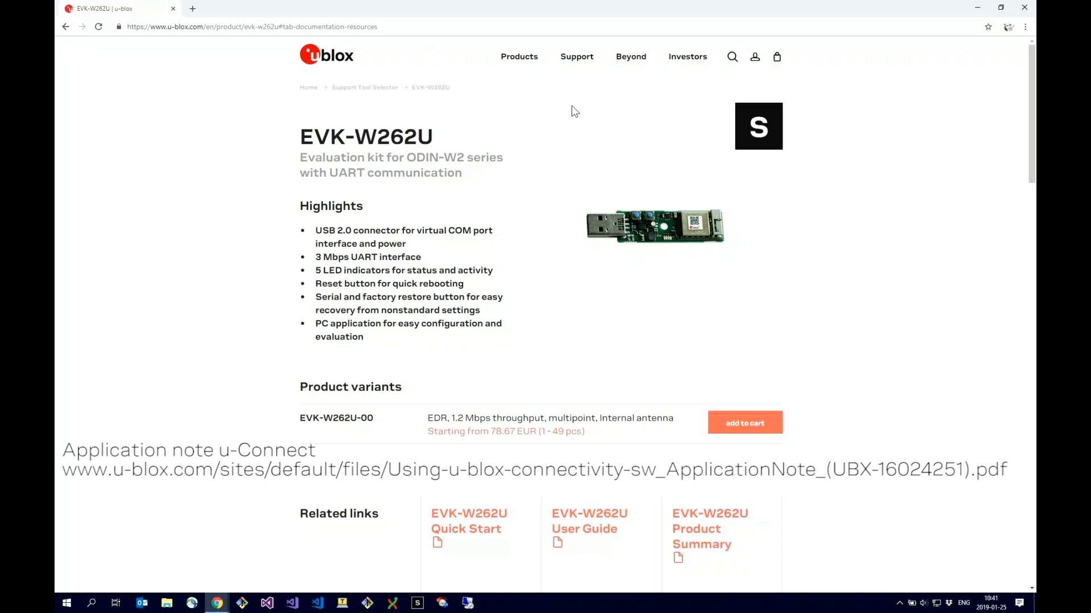
pyautogui.moveTo(572, 146)
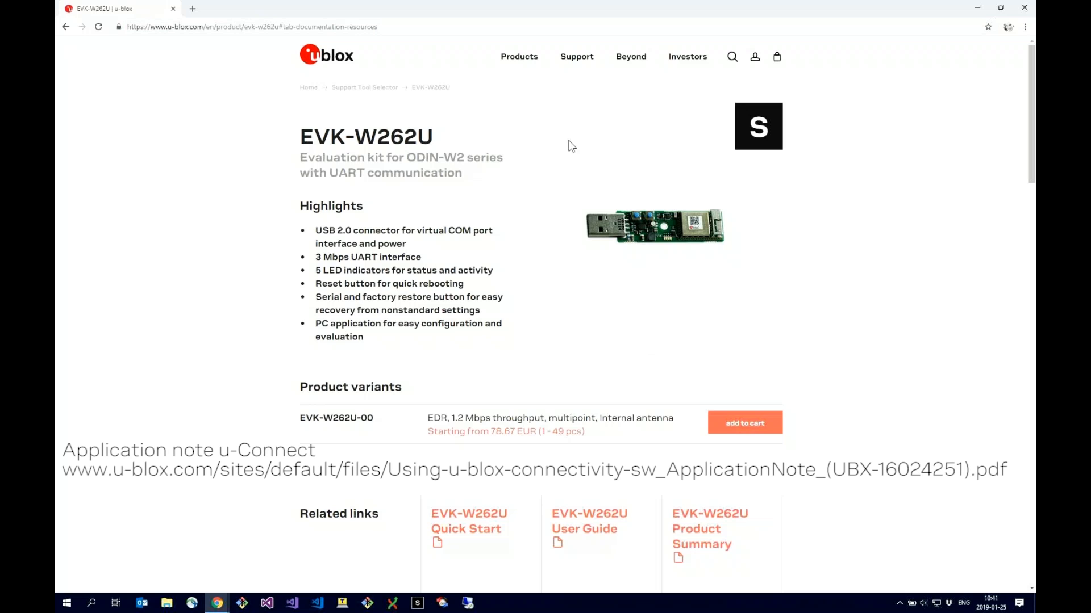
pyautogui.click(575, 56)
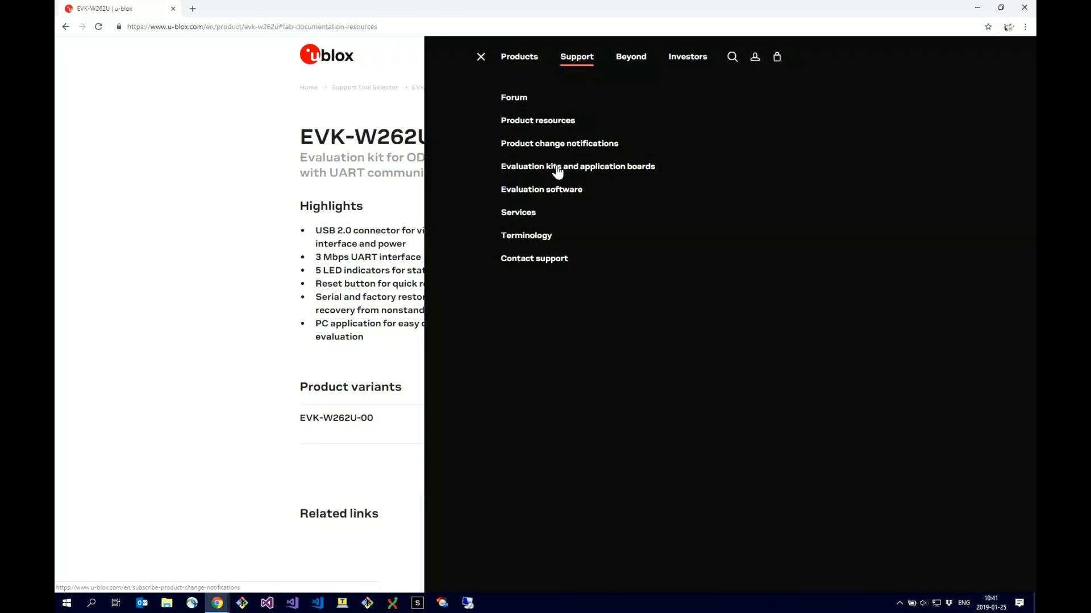
pyautogui.click(542, 189)
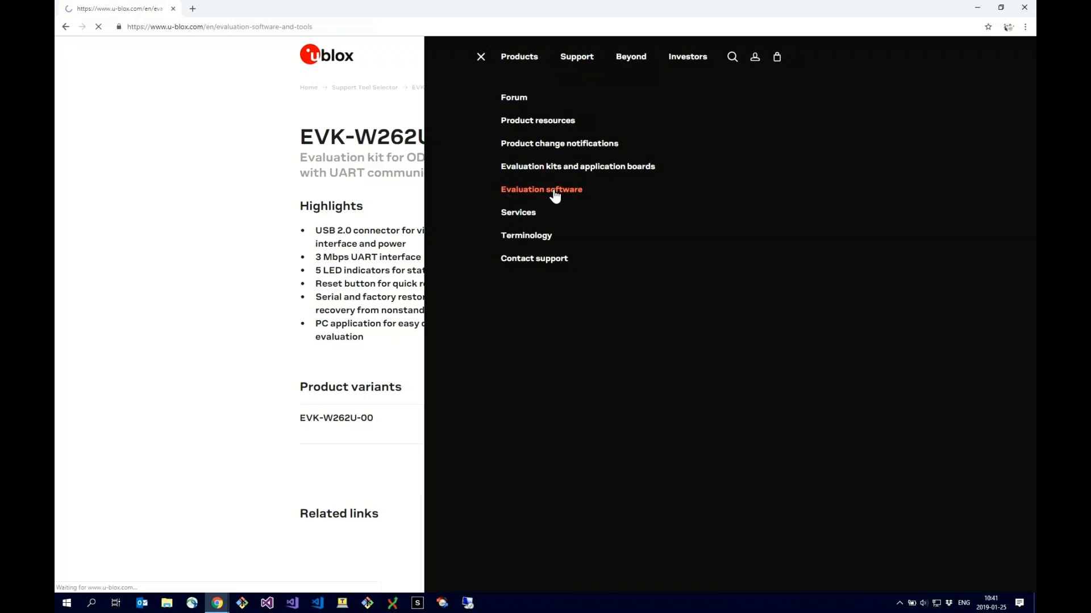
pyautogui.click(542, 189)
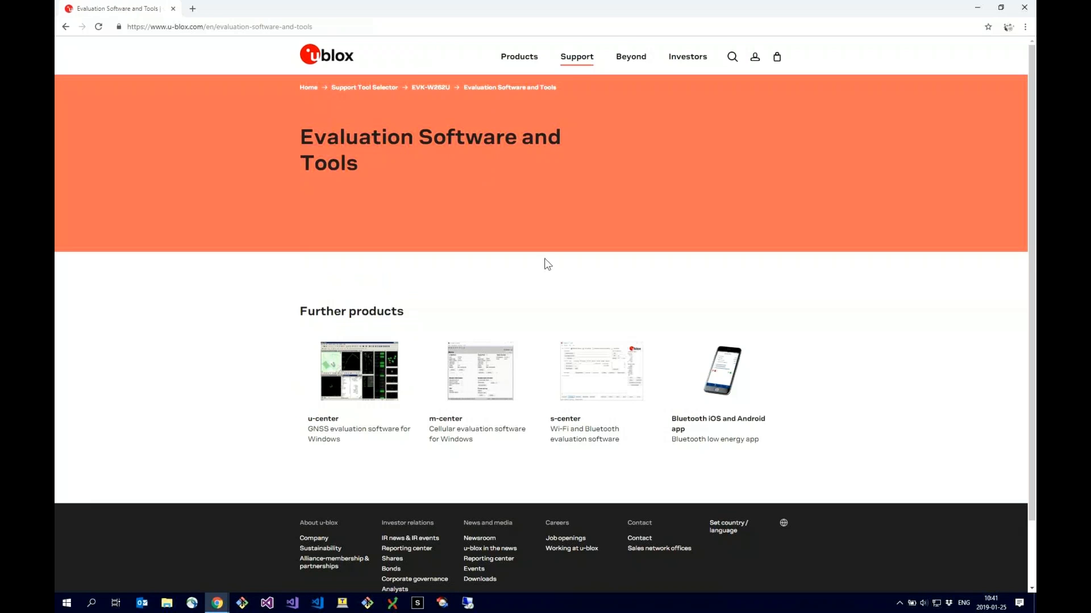
pyautogui.scroll(-3)
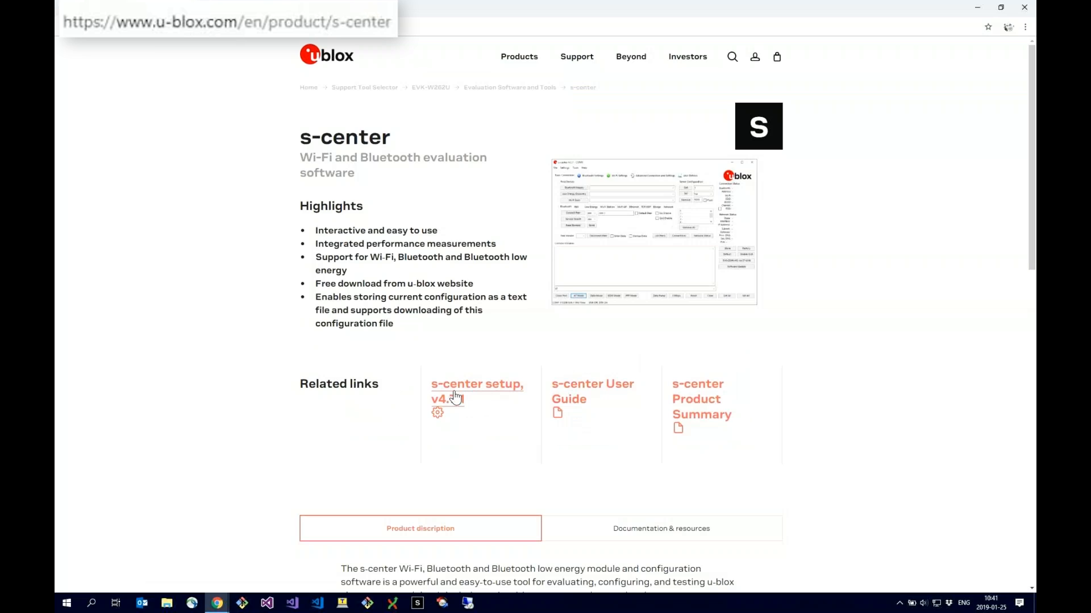
pyautogui.click(477, 391)
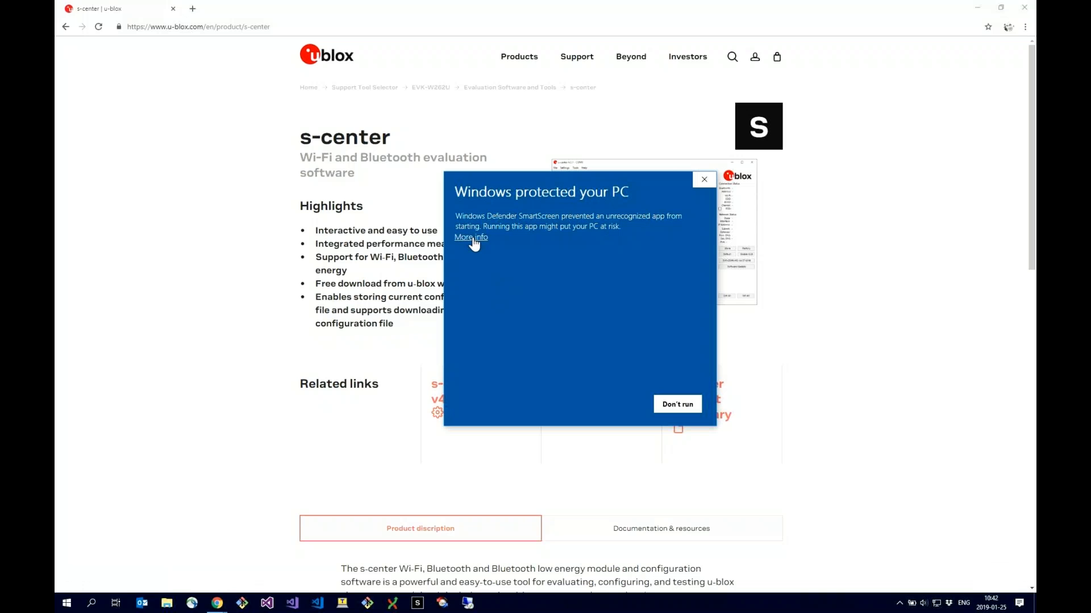
# - Run the s-center installer anyway past the Windows warning, then launch s-center 4.7.1
pyautogui.click(470, 237)
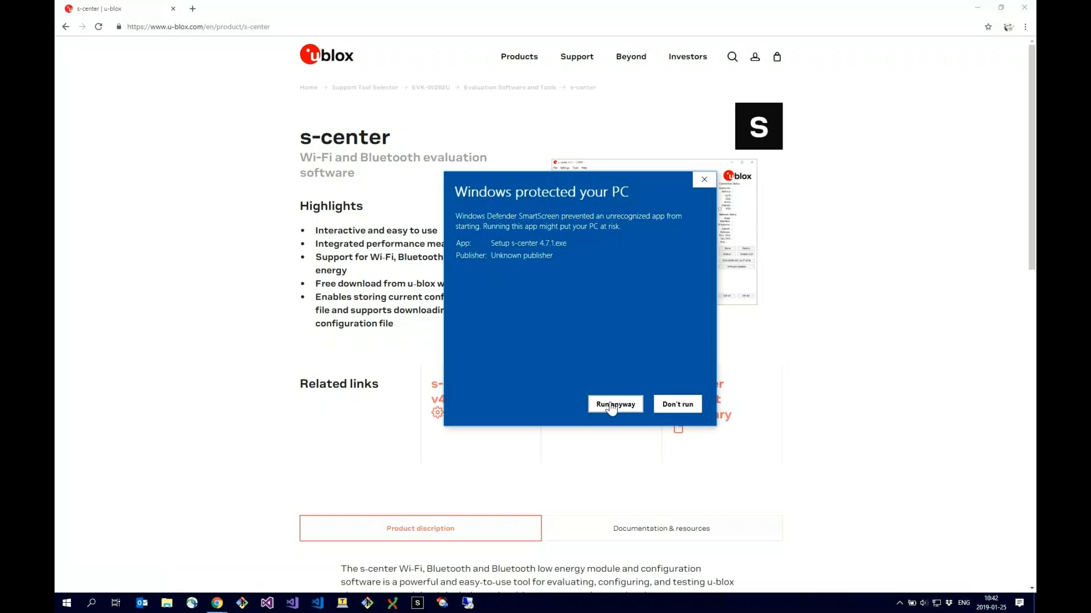
pyautogui.click(615, 403)
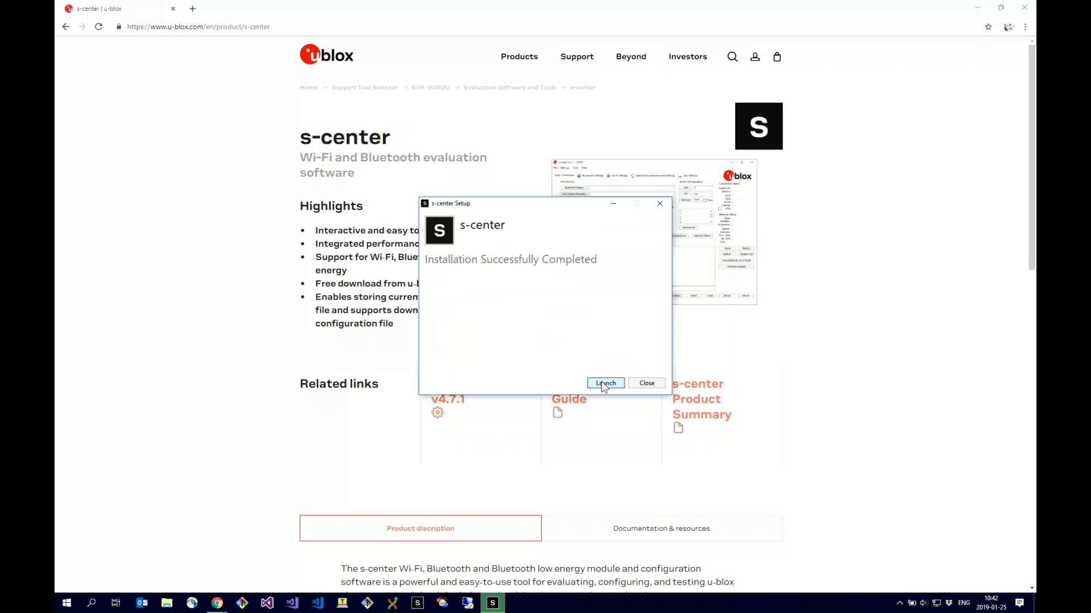
pyautogui.click(605, 383)
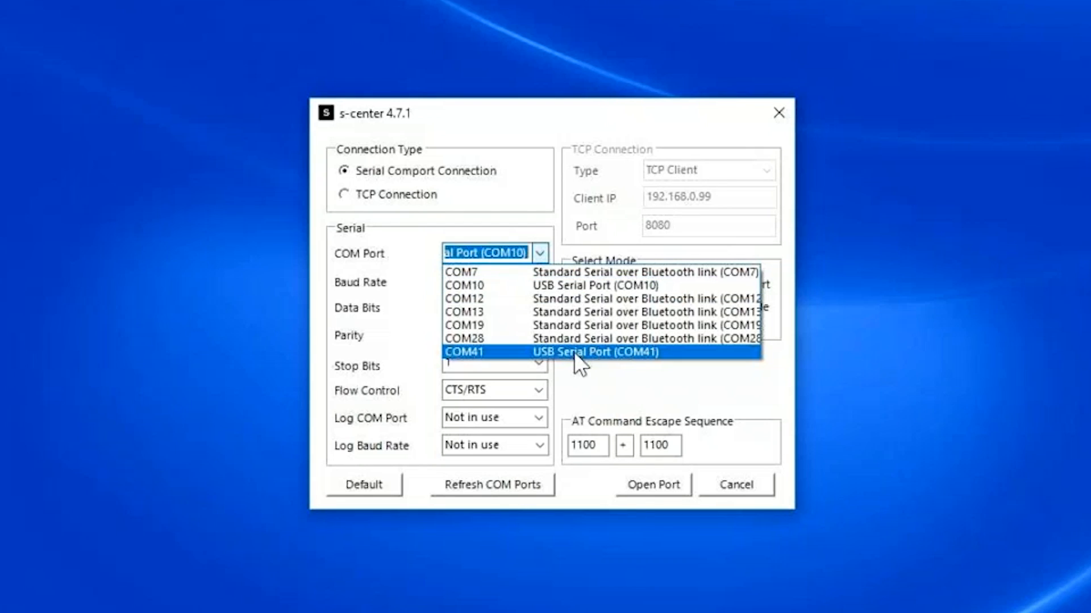
pyautogui.moveTo(574, 362)
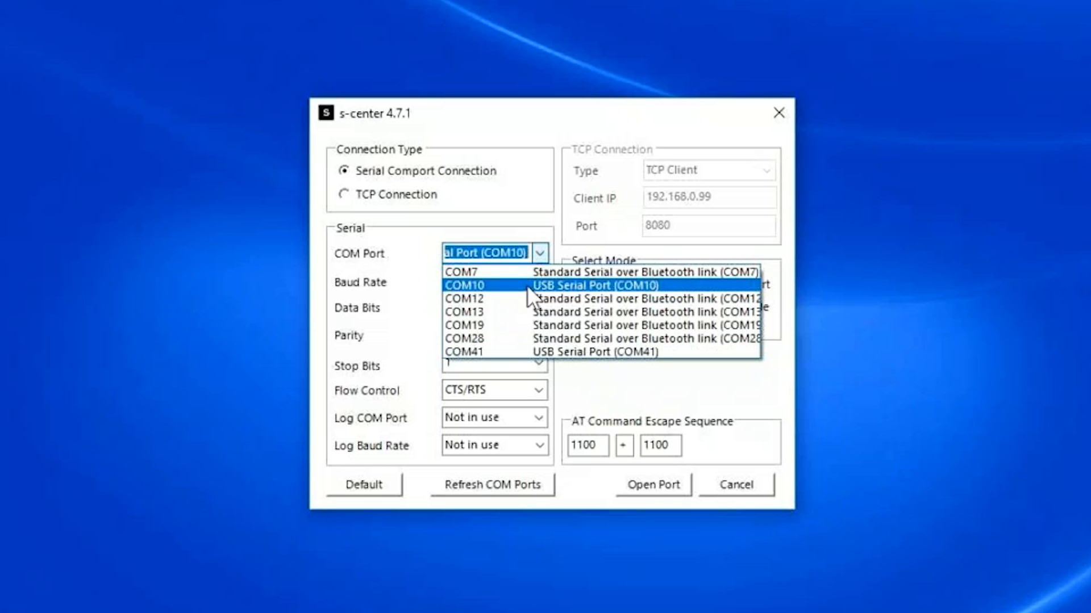
# - Open the serial connection on COM10 (USB Serial Port) at 115200 baud
pyautogui.click(464, 285)
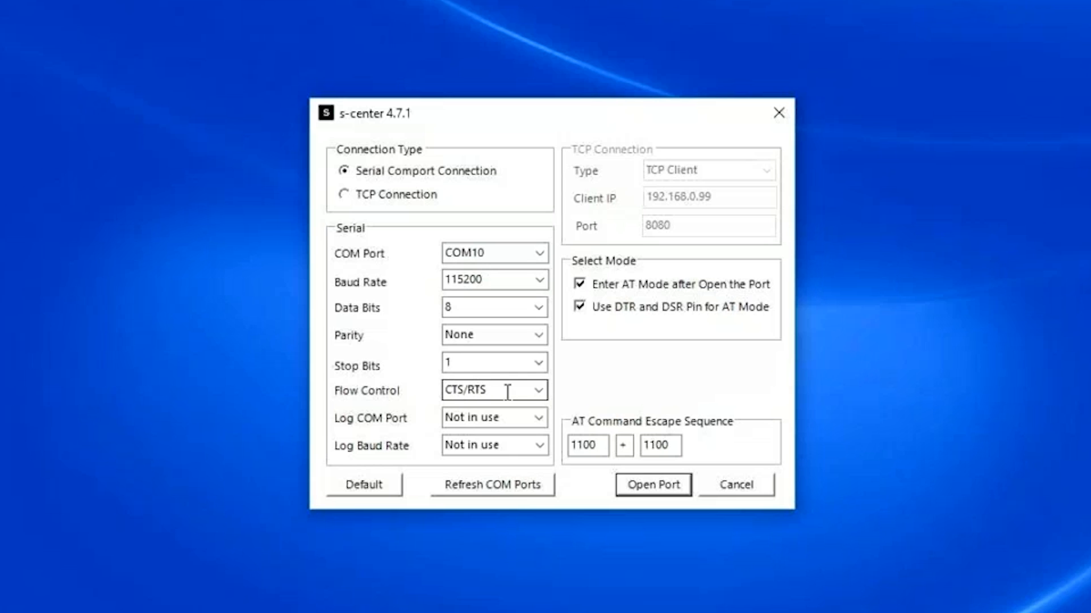
pyautogui.click(652, 484)
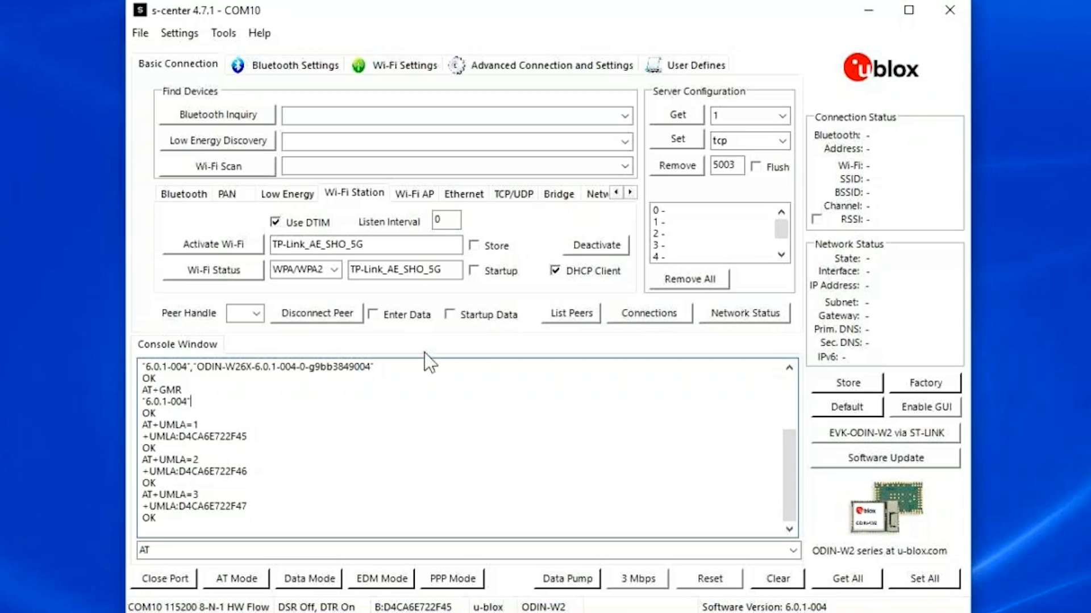
pyautogui.moveTo(175, 374)
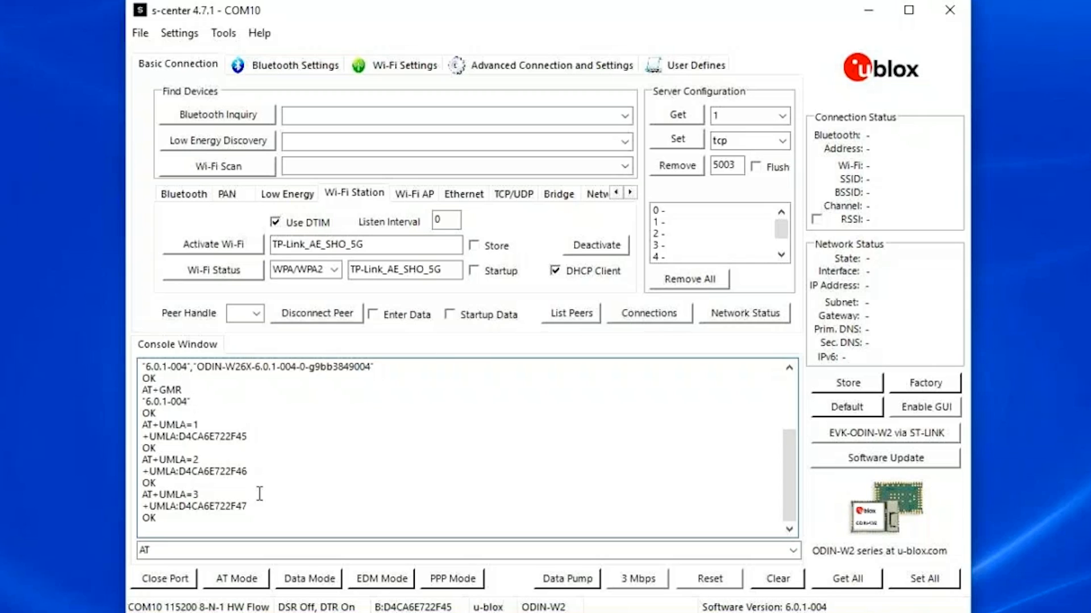
pyautogui.moveTo(180, 82)
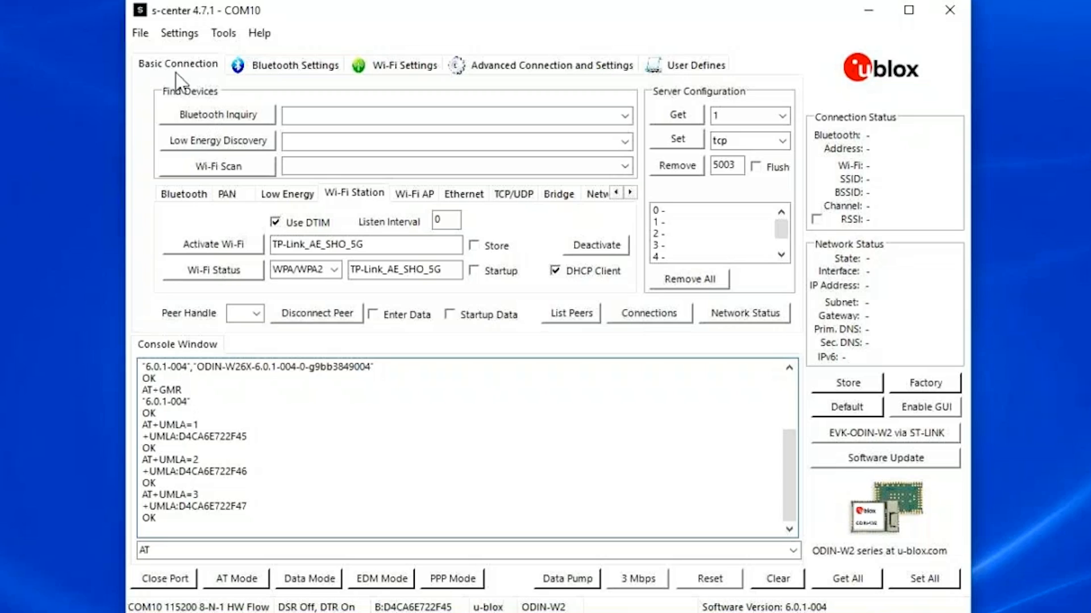
pyautogui.moveTo(220, 158)
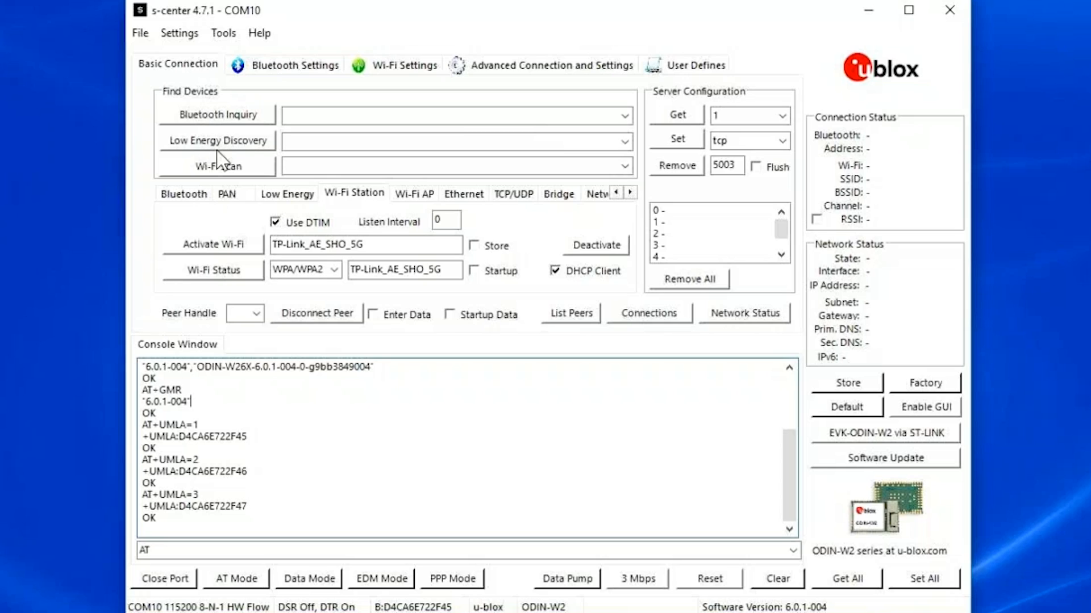
pyautogui.moveTo(216, 140)
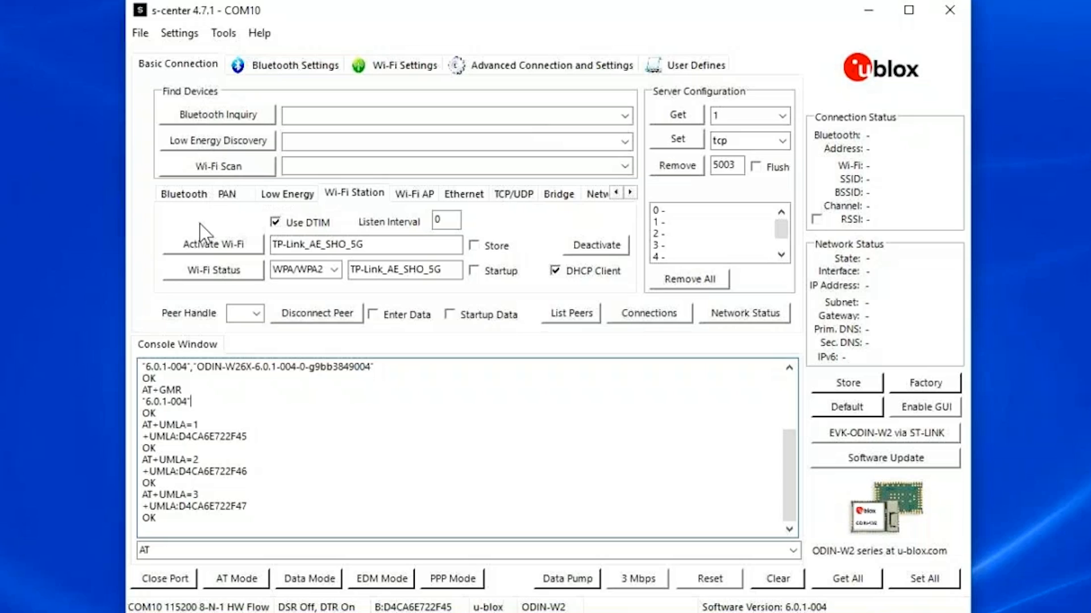
pyautogui.click(184, 194)
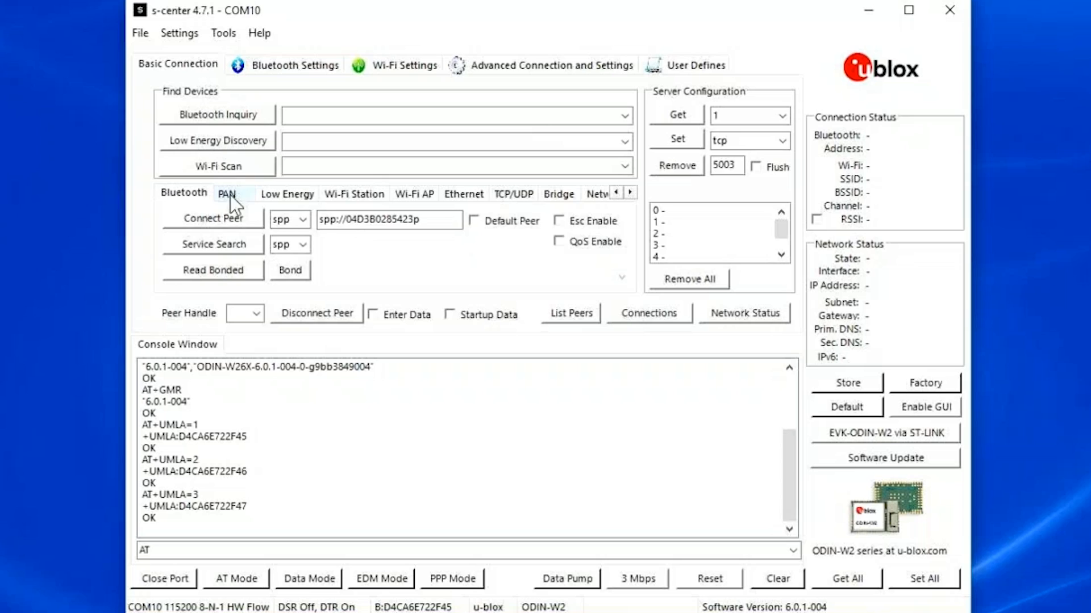
pyautogui.click(354, 193)
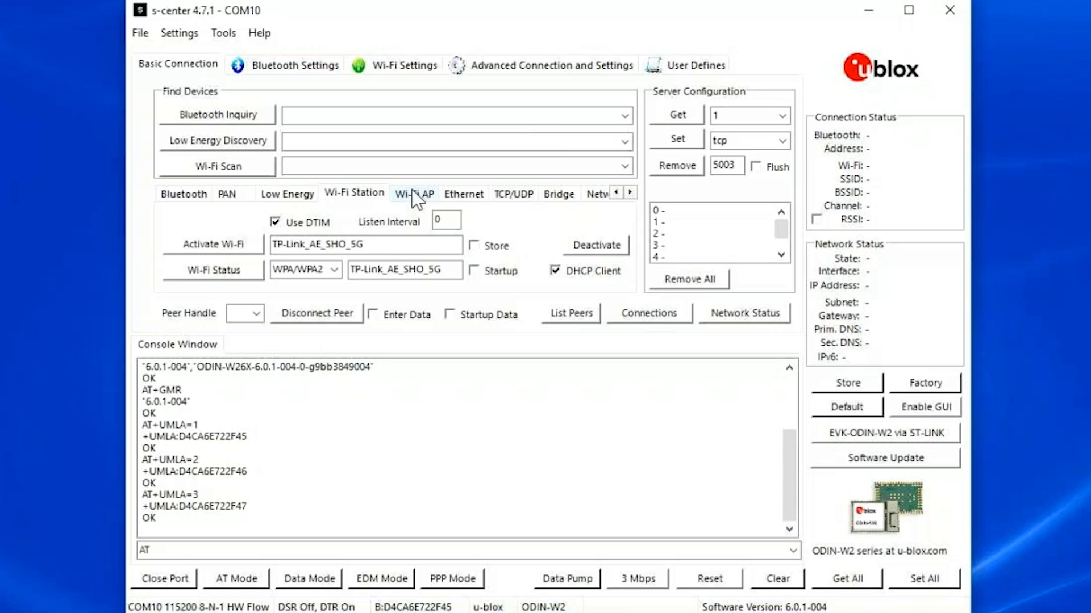
pyautogui.click(412, 193)
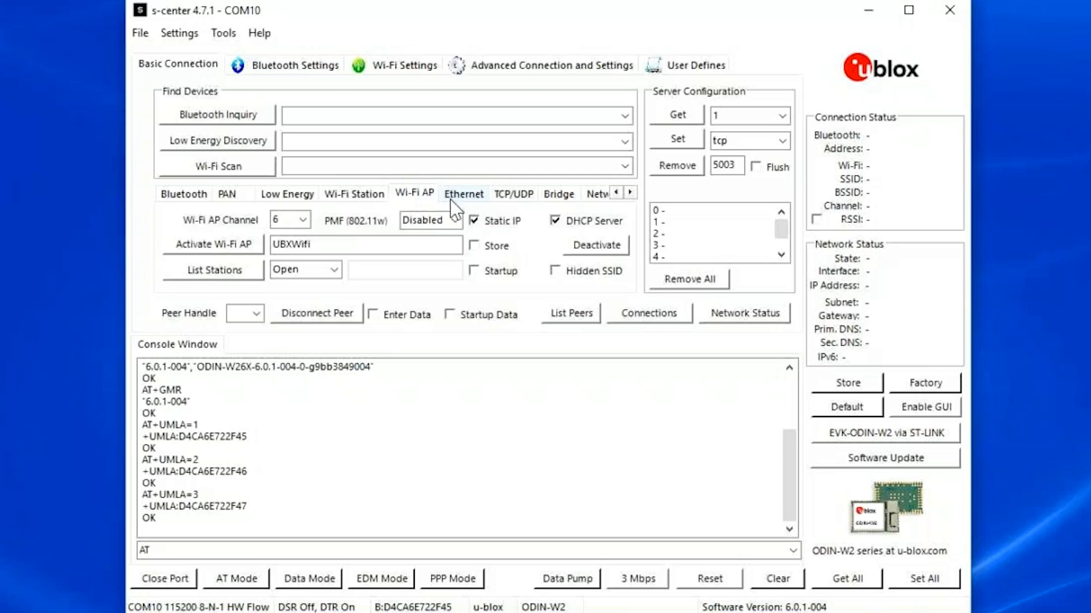
pyautogui.click(464, 193)
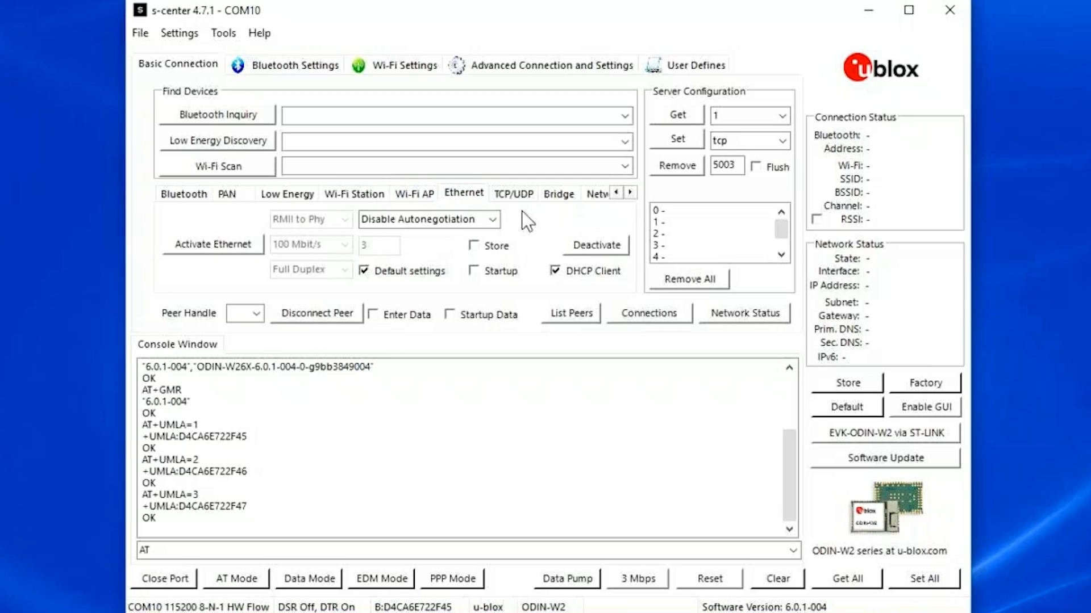
pyautogui.click(512, 193)
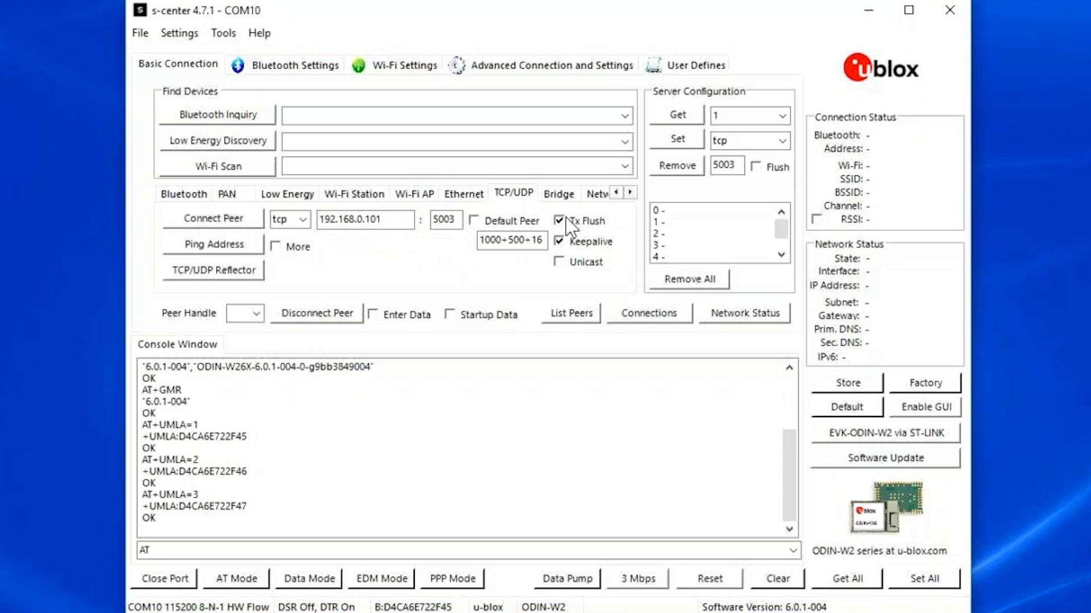
pyautogui.click(557, 193)
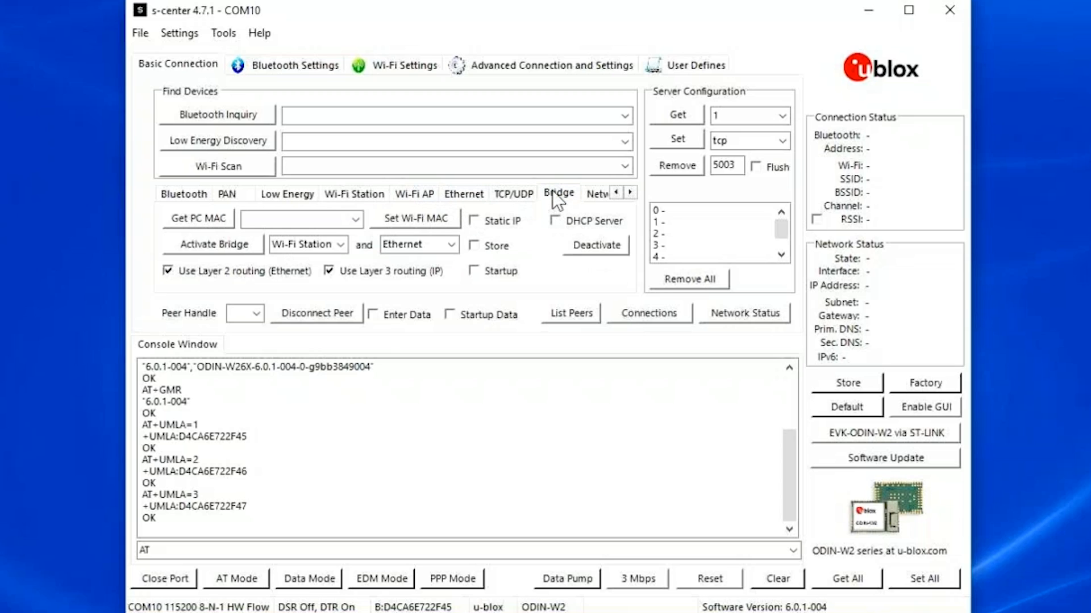
pyautogui.click(549, 193)
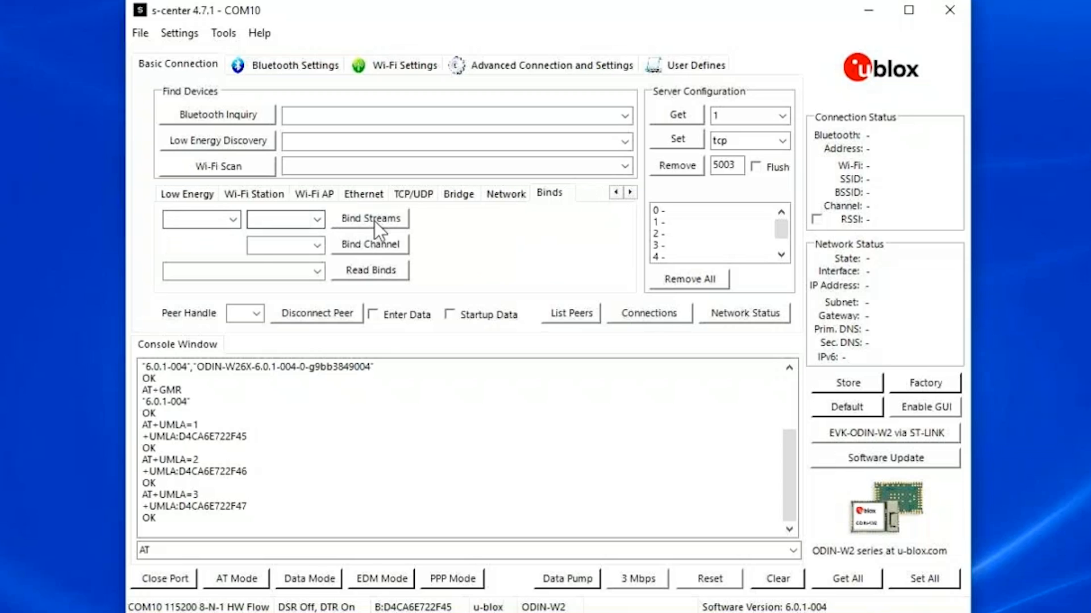
pyautogui.click(184, 193)
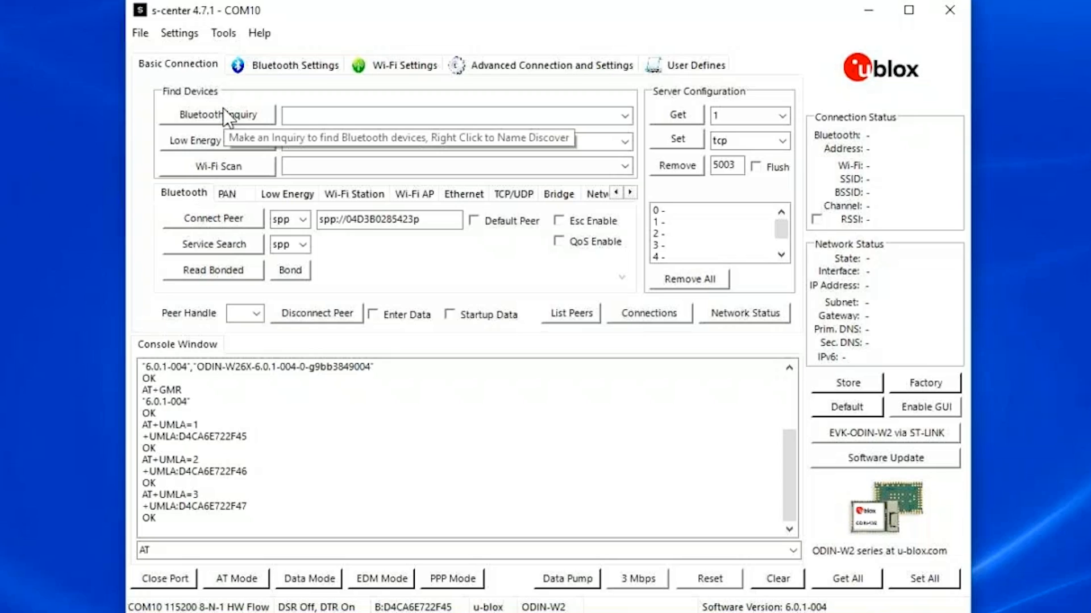
pyautogui.moveTo(224, 191)
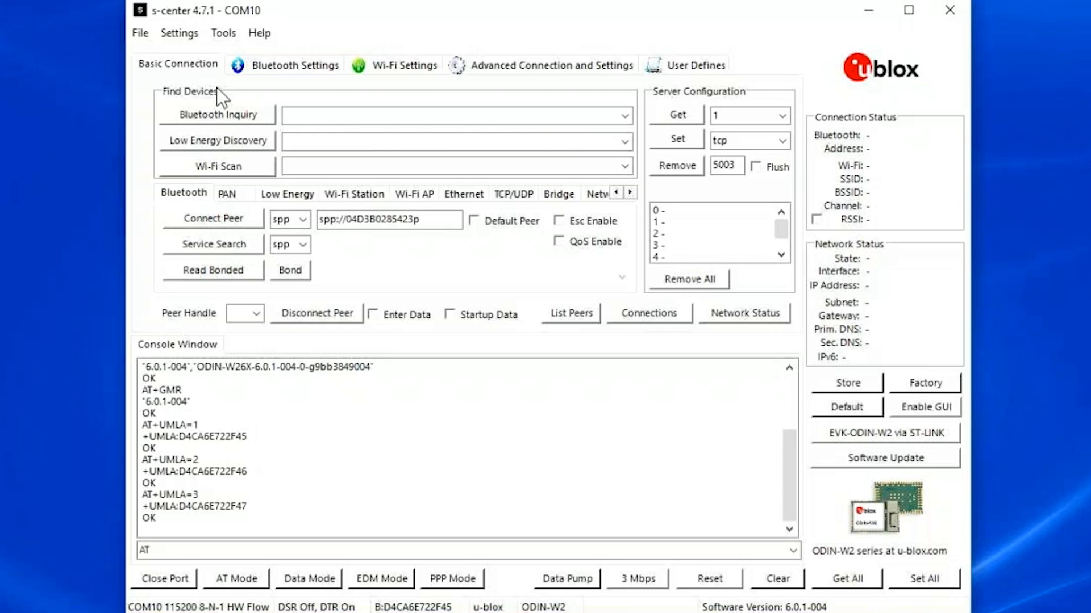
pyautogui.moveTo(217, 124)
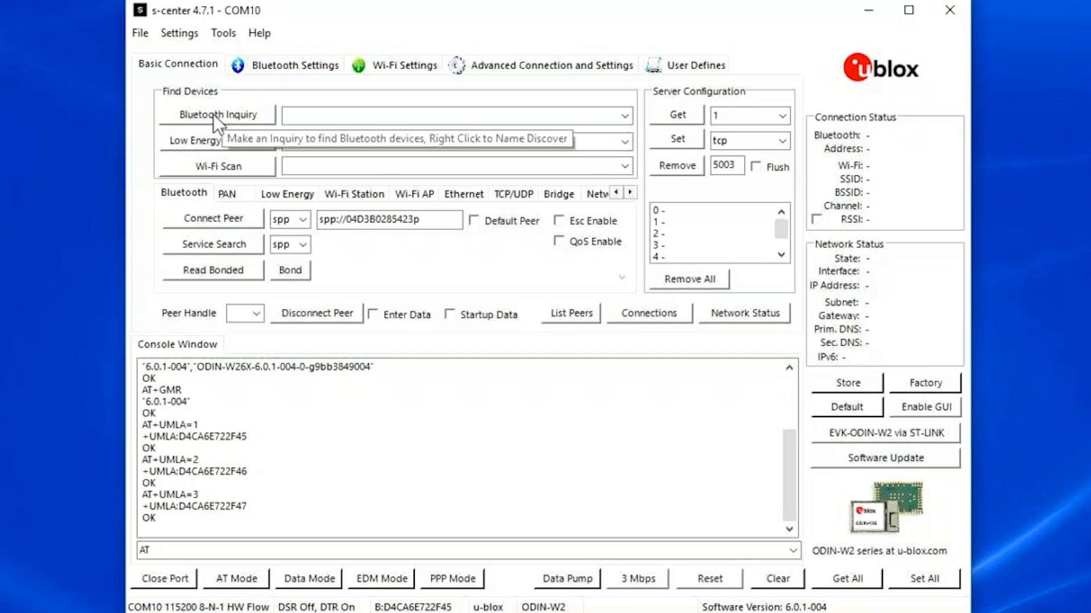
# - Run a Bluetooth inquiry and review the 14 found devices in the results dropdown
pyautogui.click(216, 115)
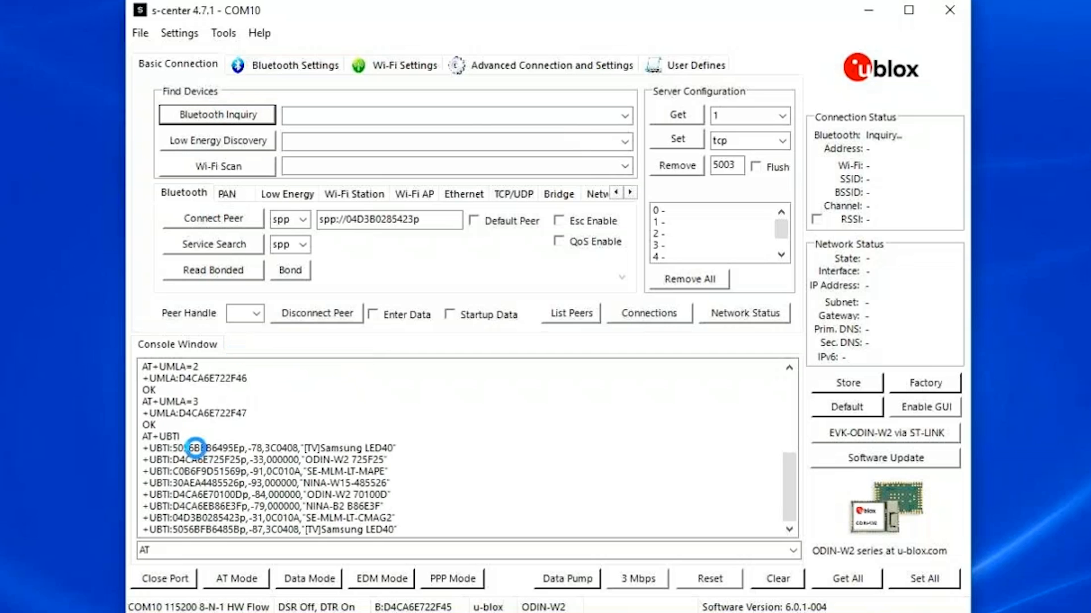
pyautogui.click(217, 114)
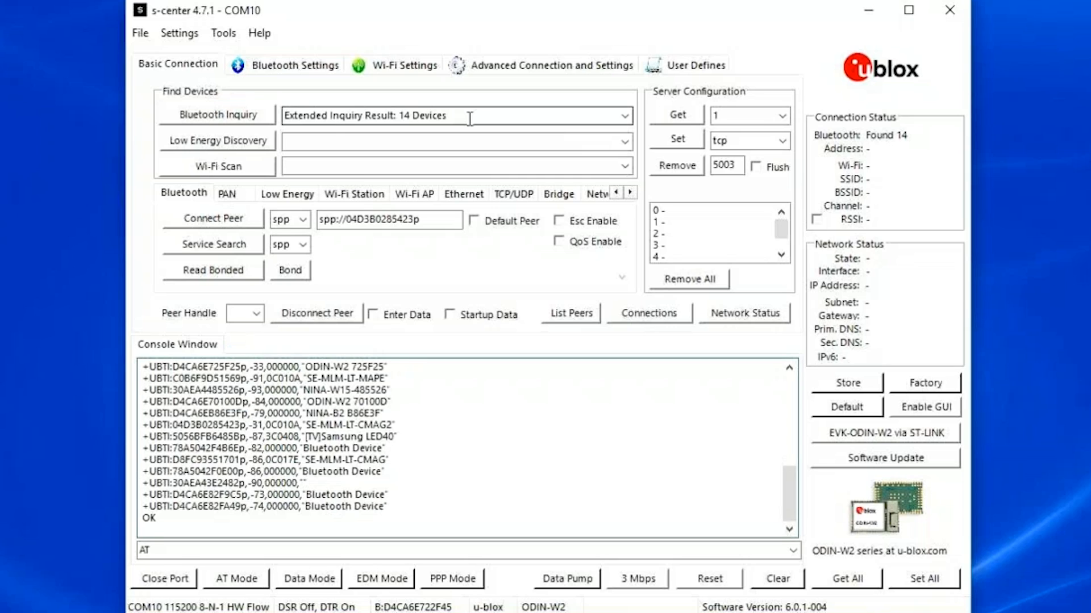
pyautogui.click(623, 115)
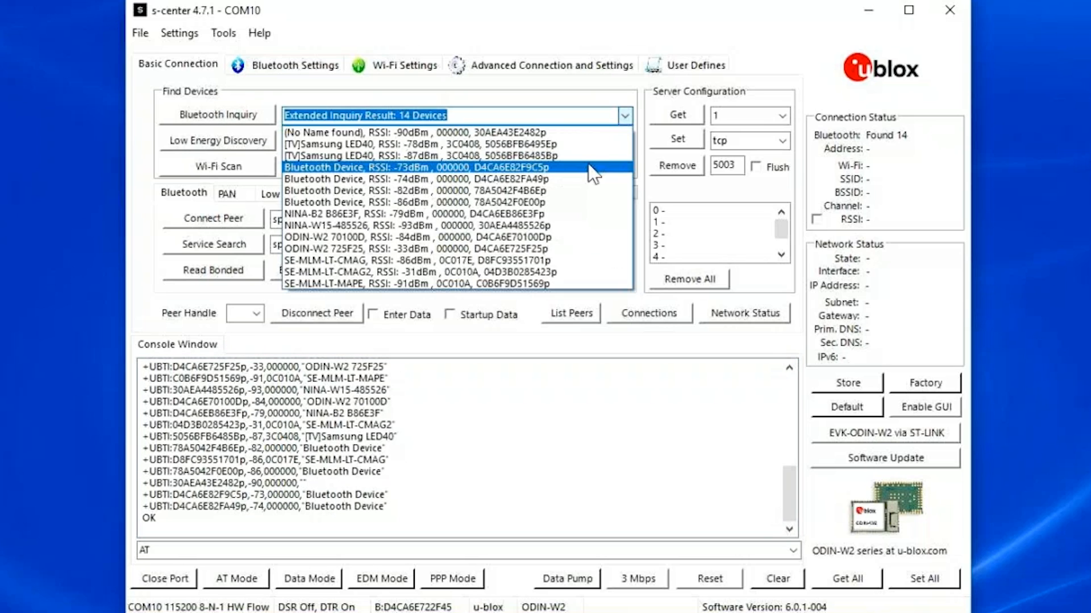
pyautogui.click(453, 260)
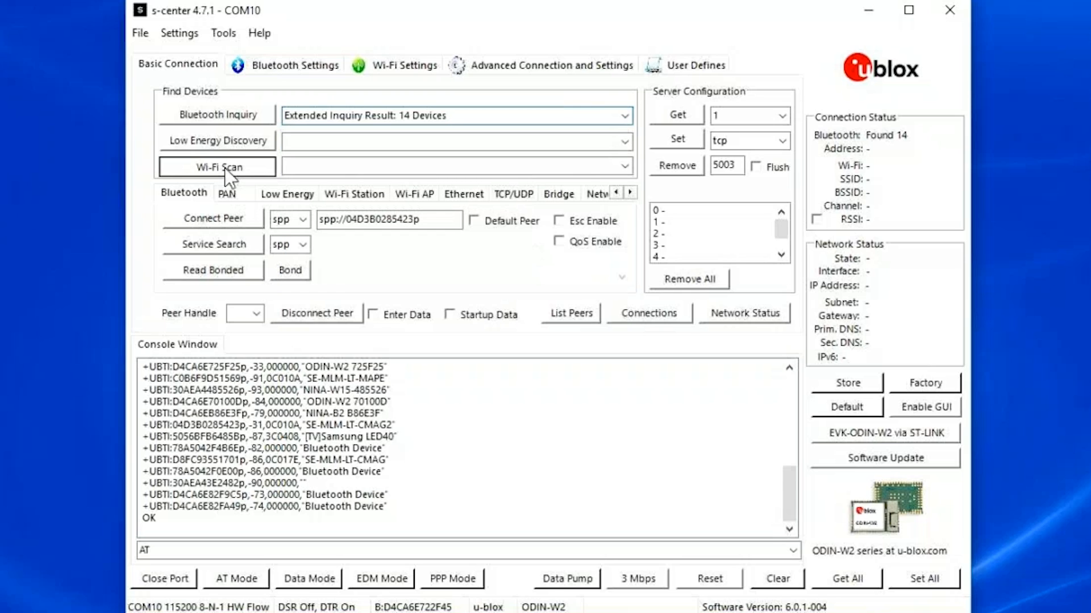
# - Run a Wi-Fi scan and scroll through the 77 networks in the Wi-Fi Result list
pyautogui.click(217, 166)
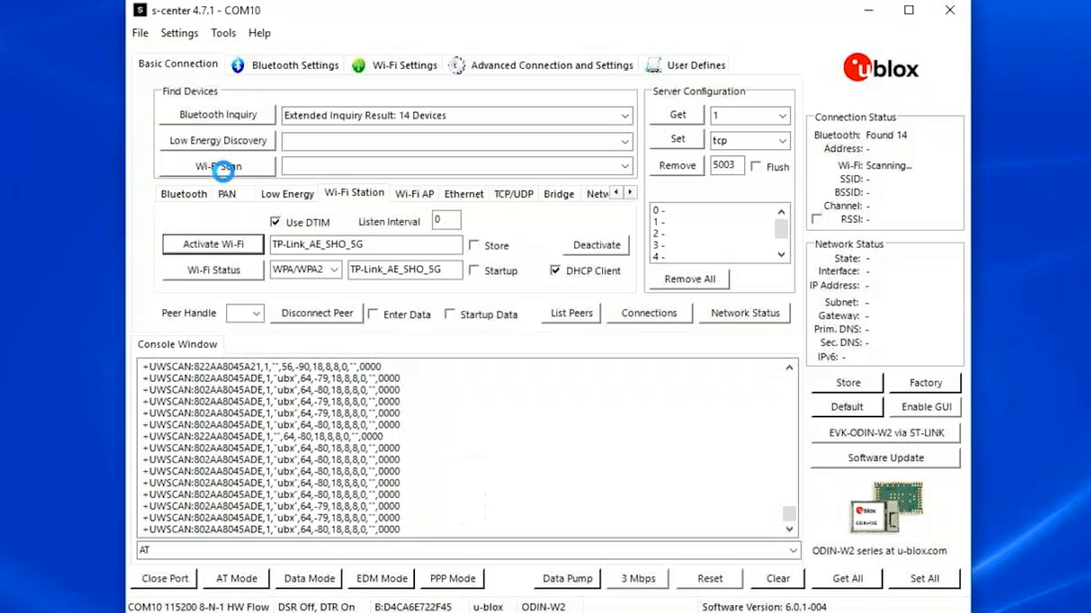
pyautogui.click(216, 166)
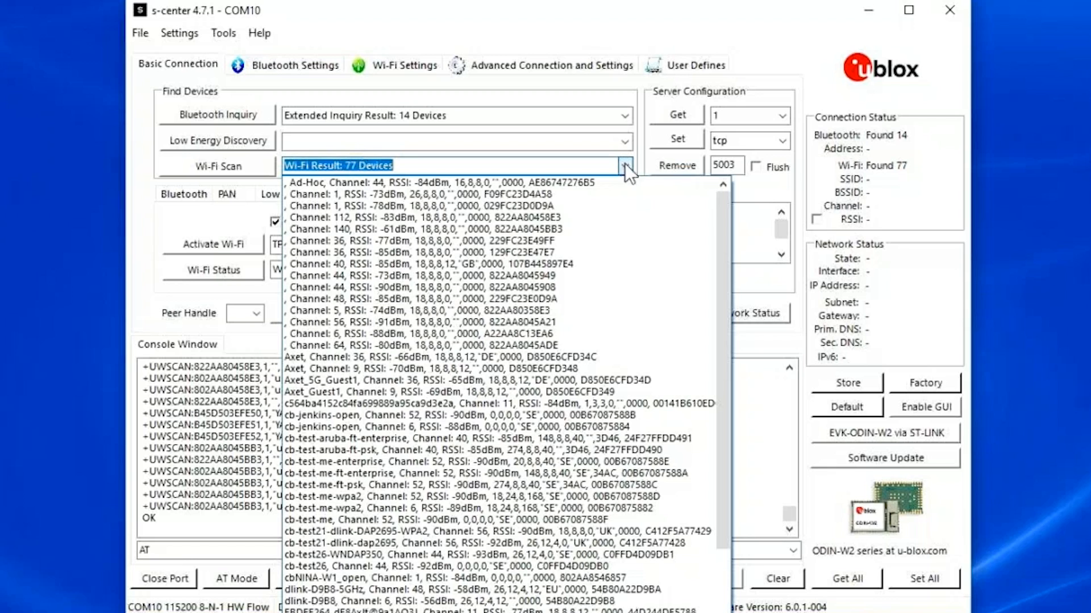
pyautogui.scroll(-3)
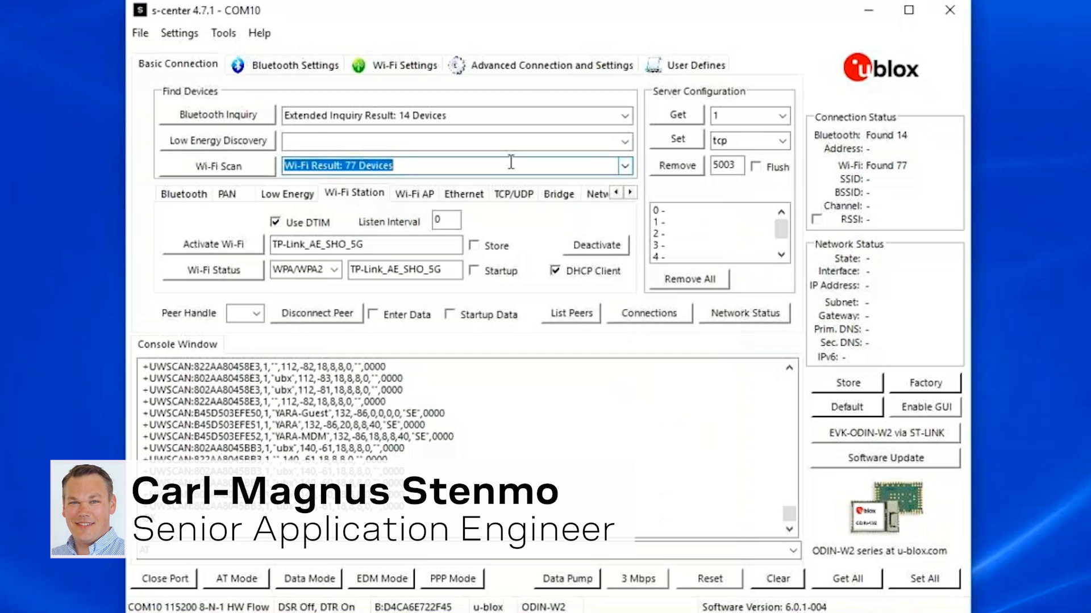
pyautogui.moveTo(217, 140)
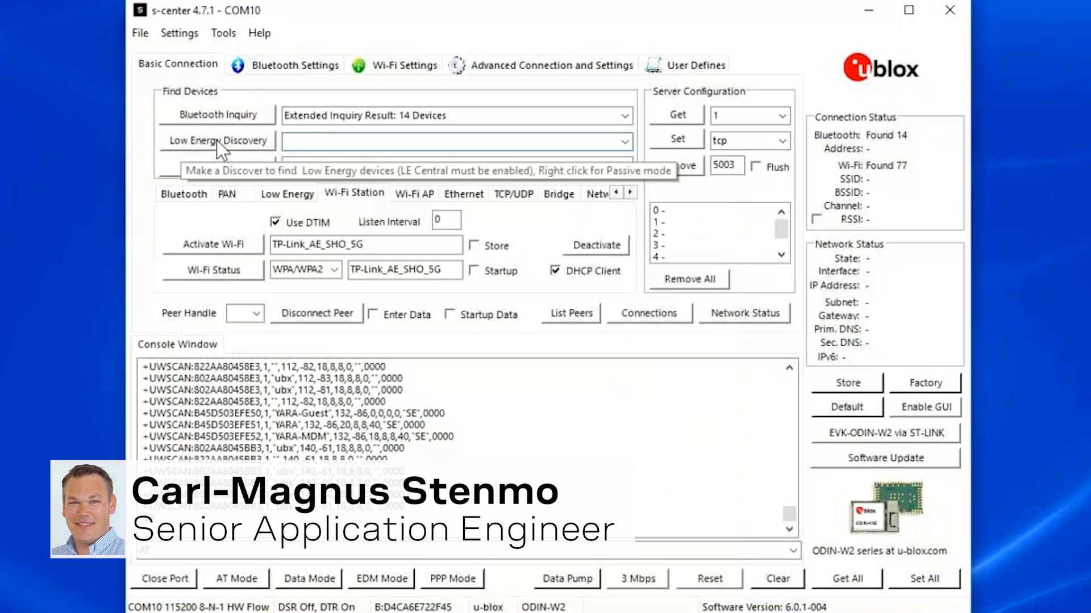
# - Set the Low Energy role to Central and confirm storing it on the module
pyautogui.click(217, 140)
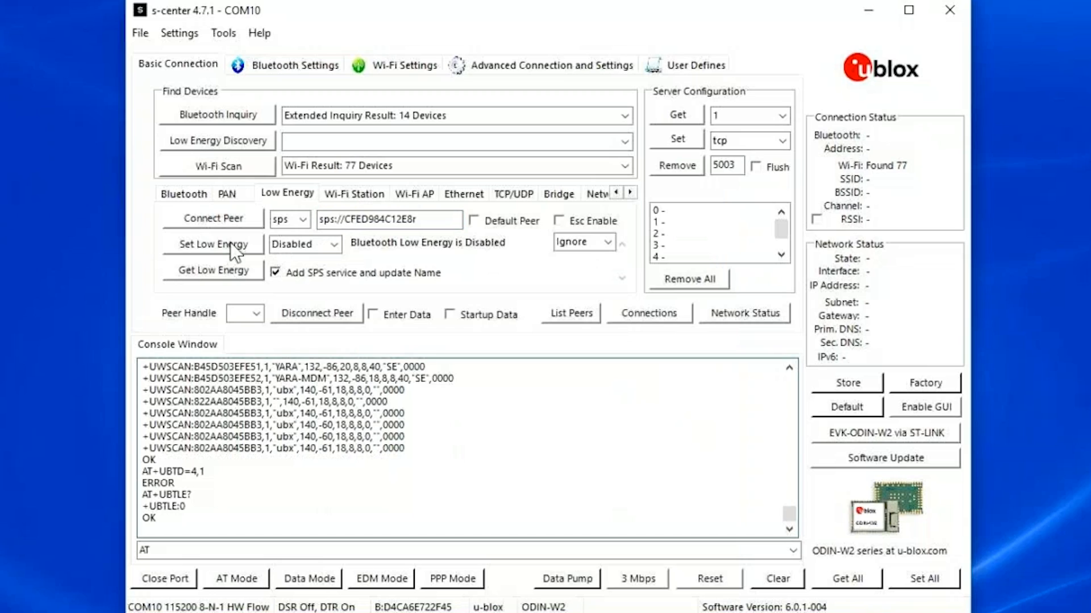
pyautogui.click(332, 244)
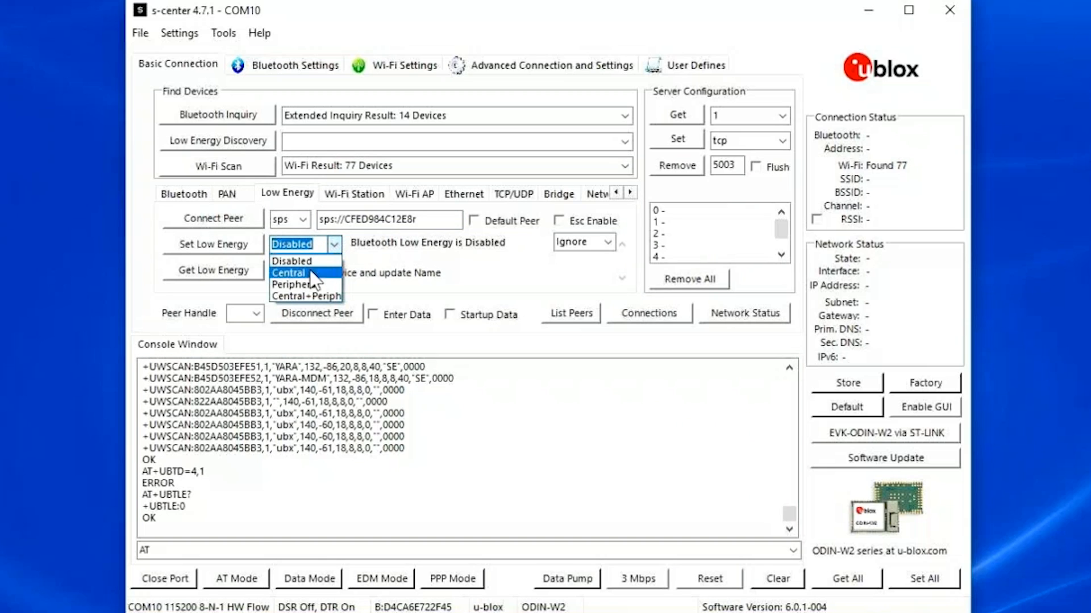
pyautogui.click(288, 272)
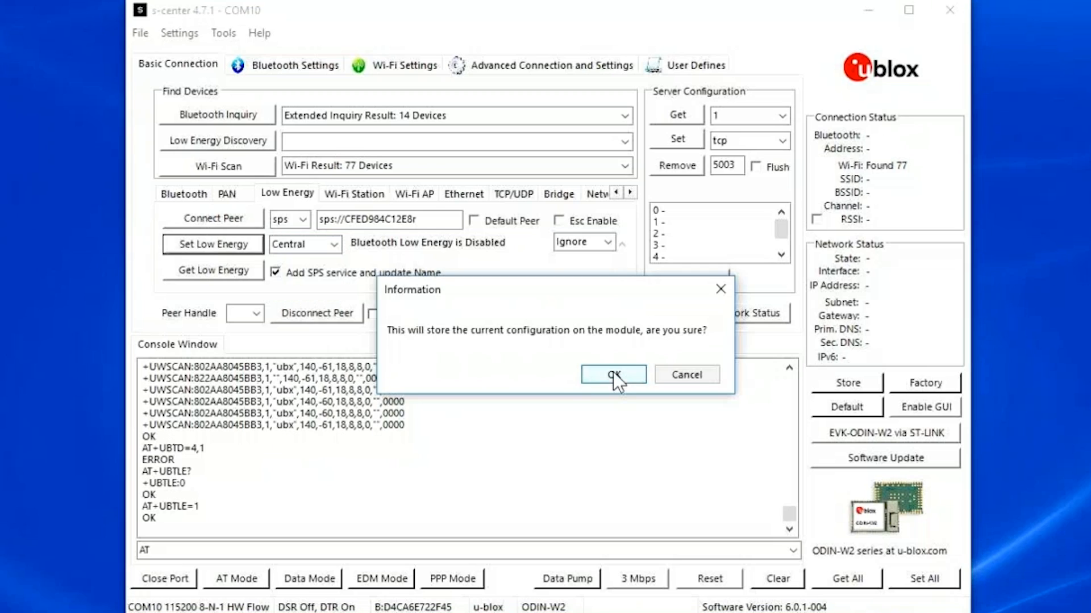
pyautogui.click(611, 374)
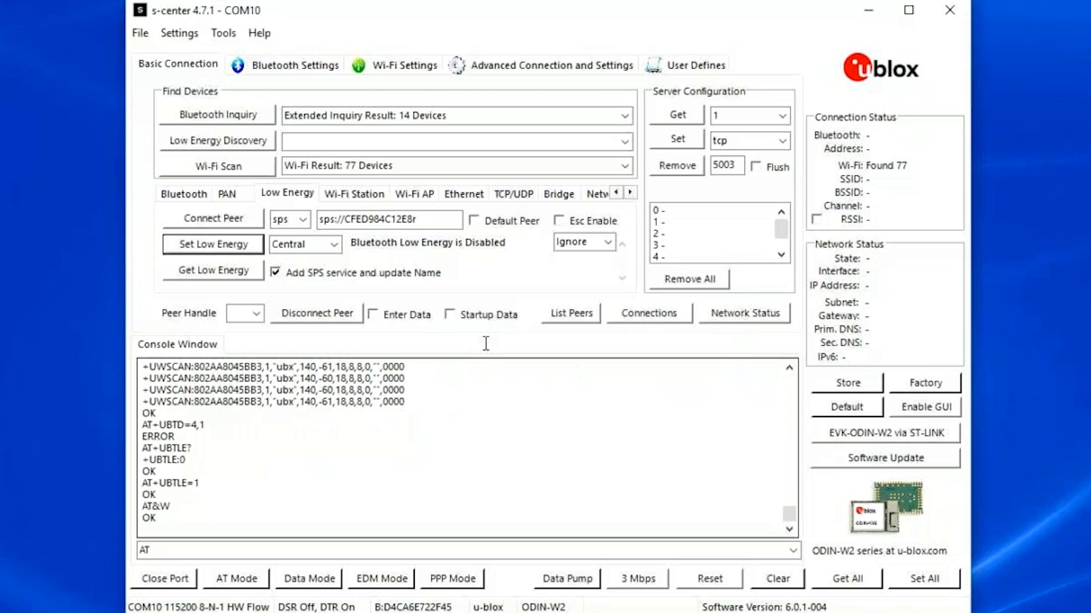
pyautogui.click(212, 245)
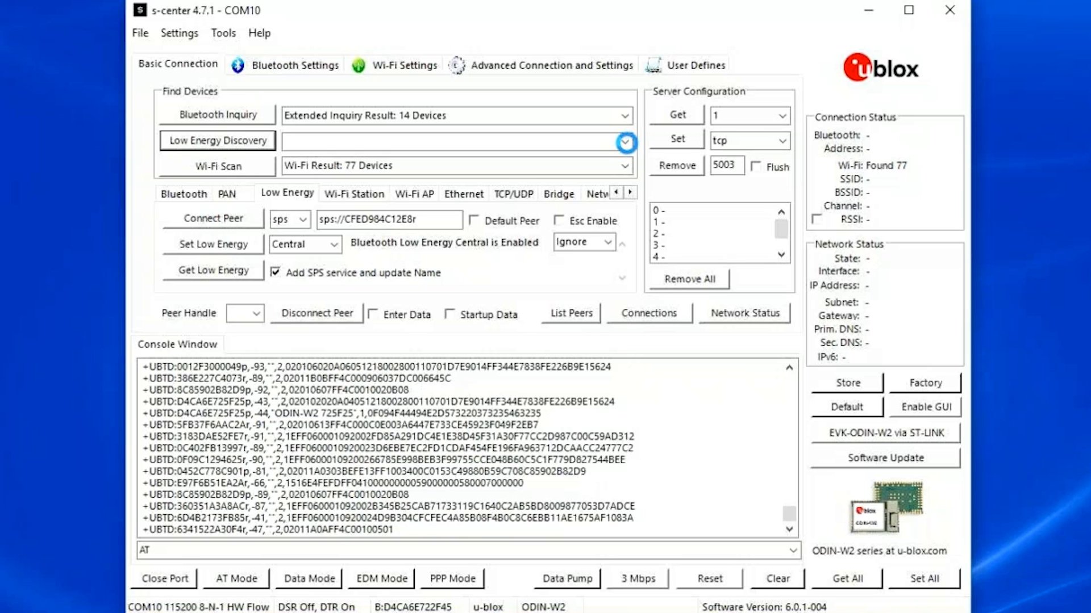
# - Run Low Energy Discovery and view the 59 devices it finds
pyautogui.click(216, 140)
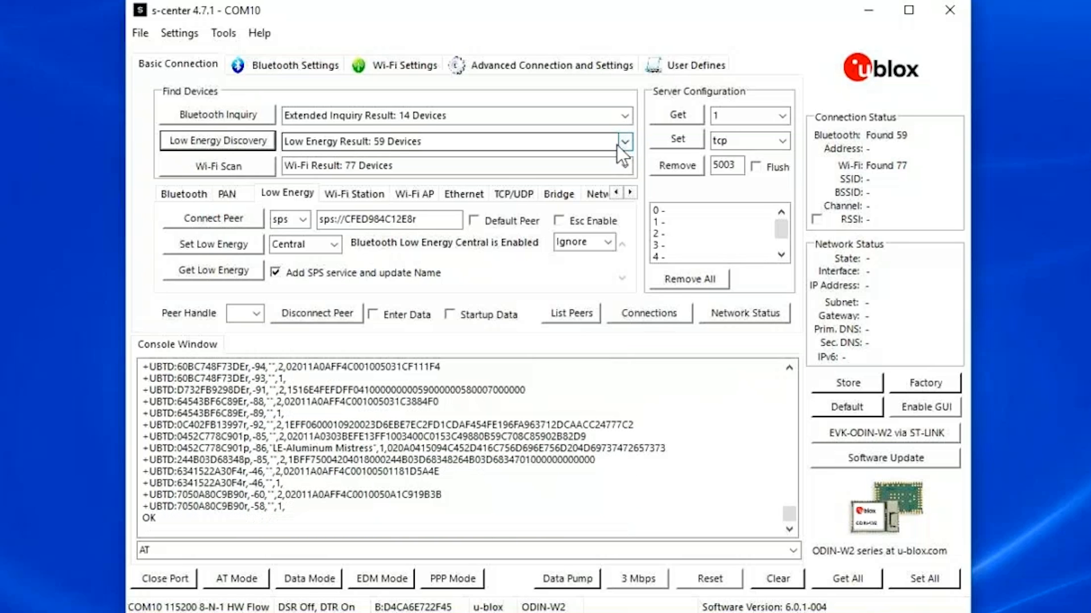